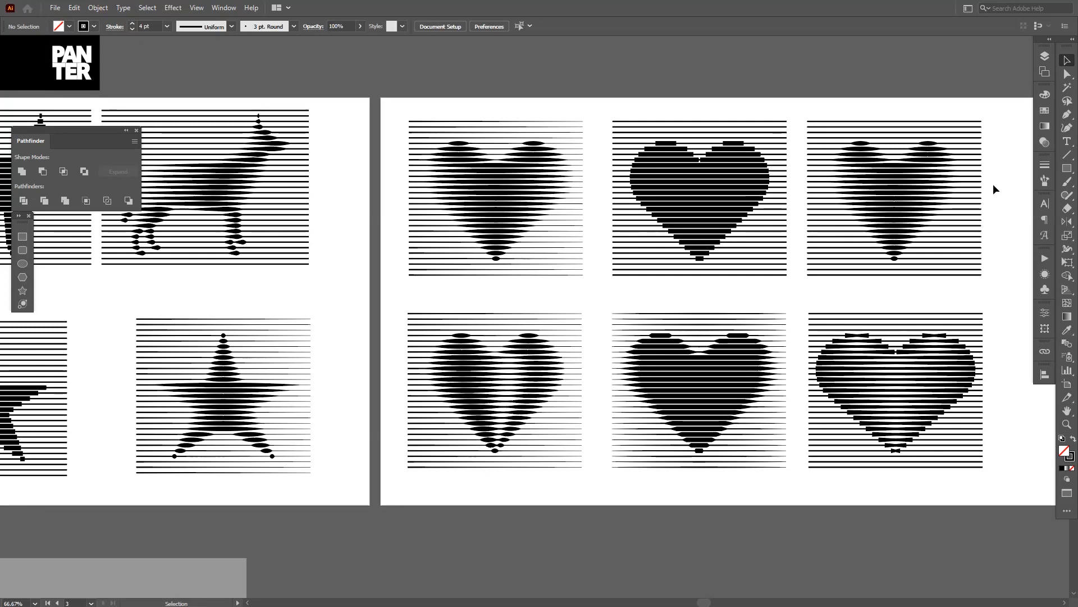
mouse_move(980, 260)
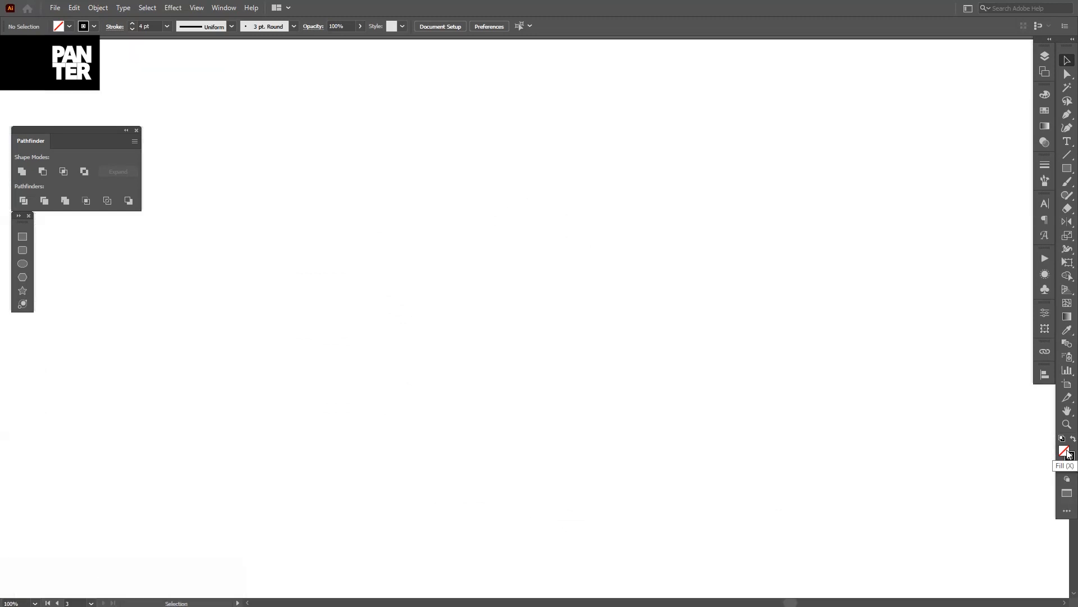
mouse_move(1068, 472)
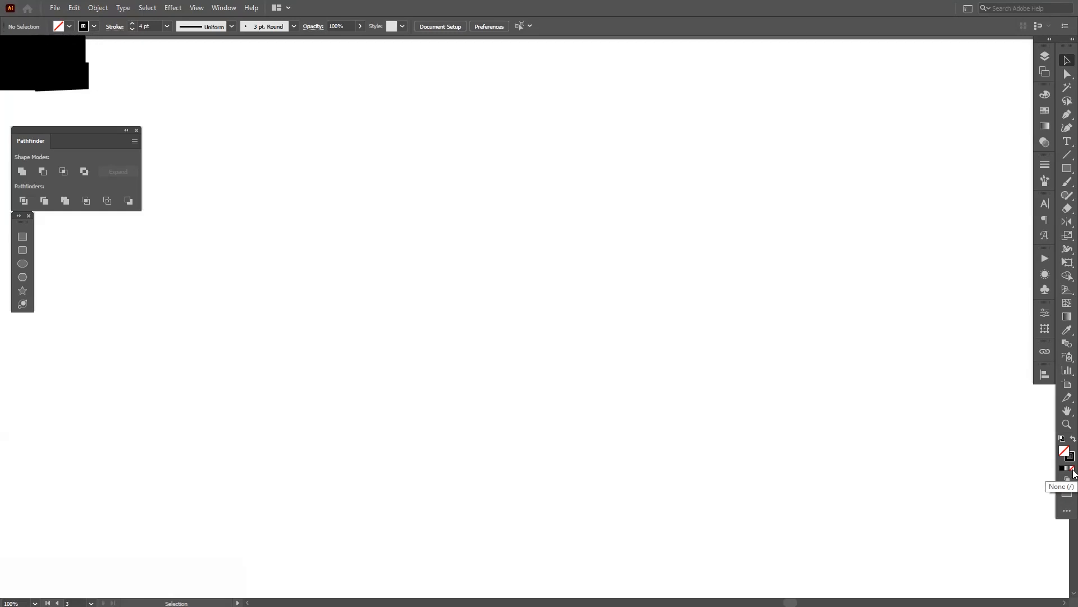
mouse_move(1067, 452)
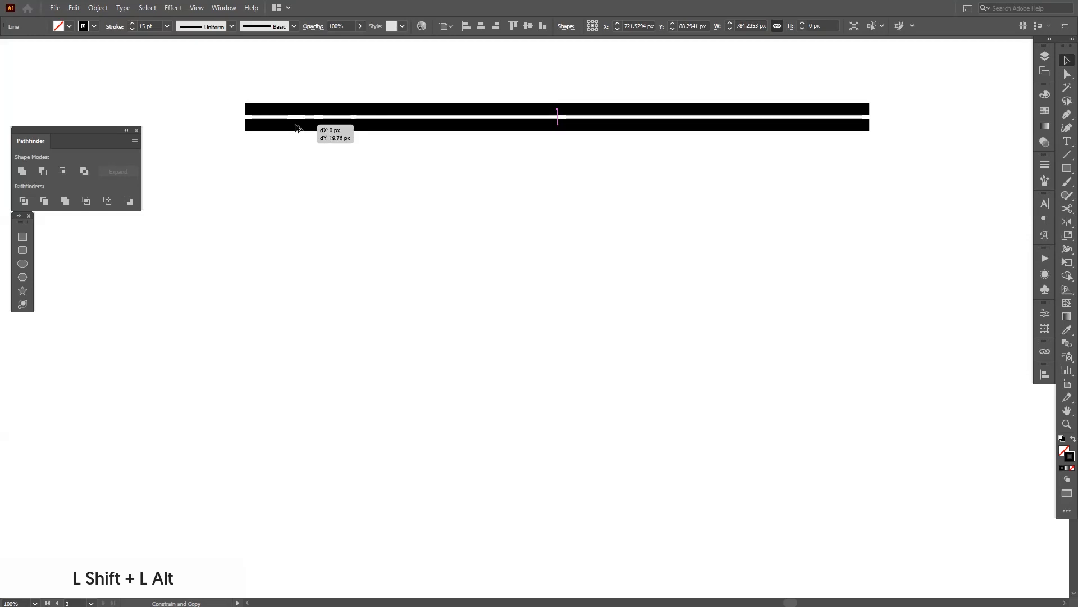
Shift+Alt drag a copy of the 15 pt line just below, then repeat with Ctrl+D.
left_click_drag(296, 126, 297, 134)
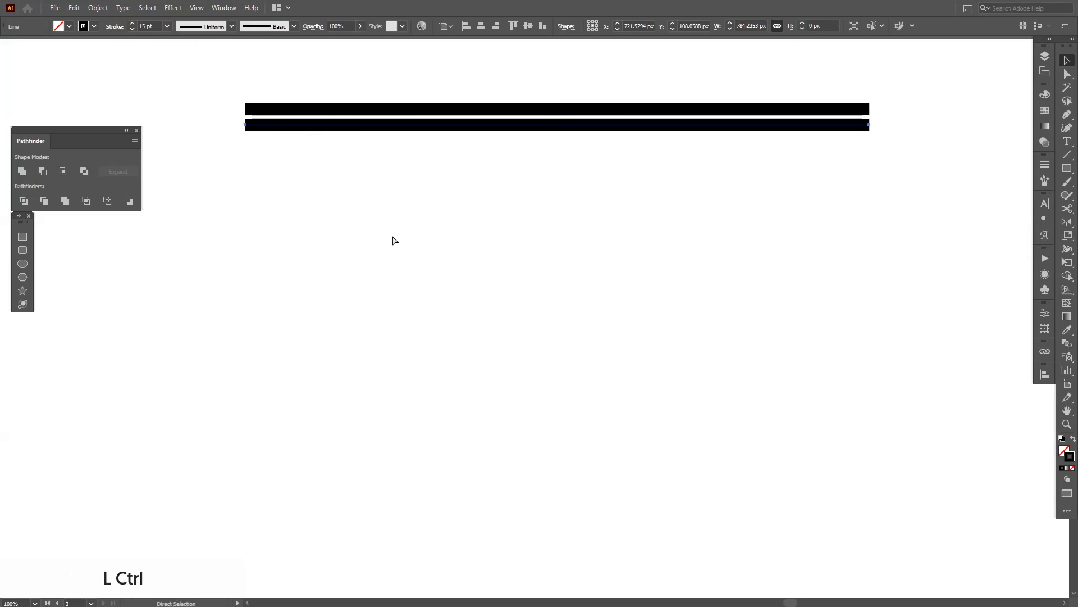
key("ctrl+d")
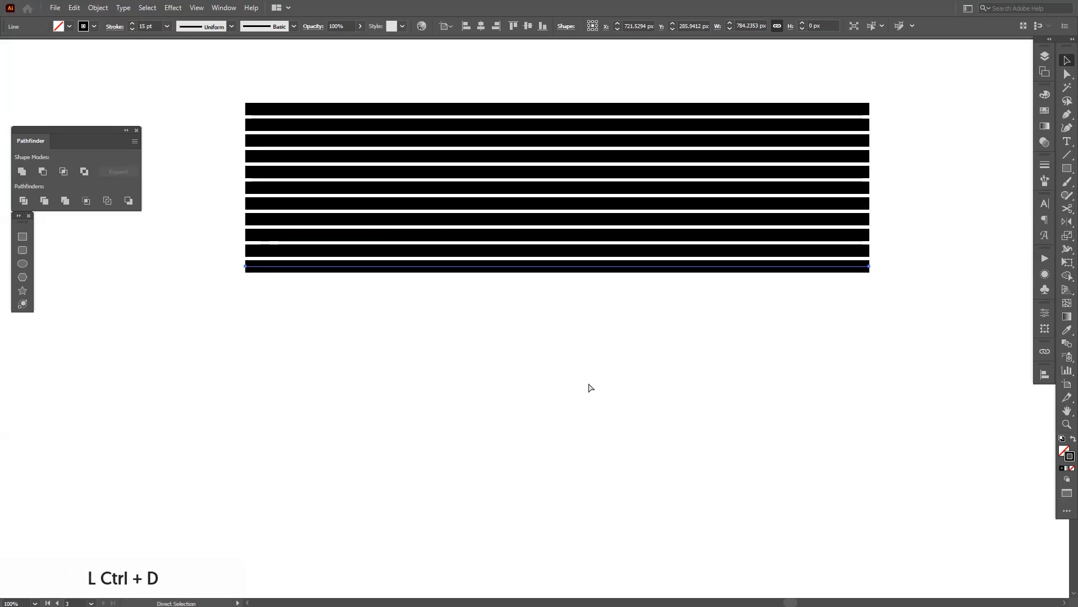
key("ctrl+d")
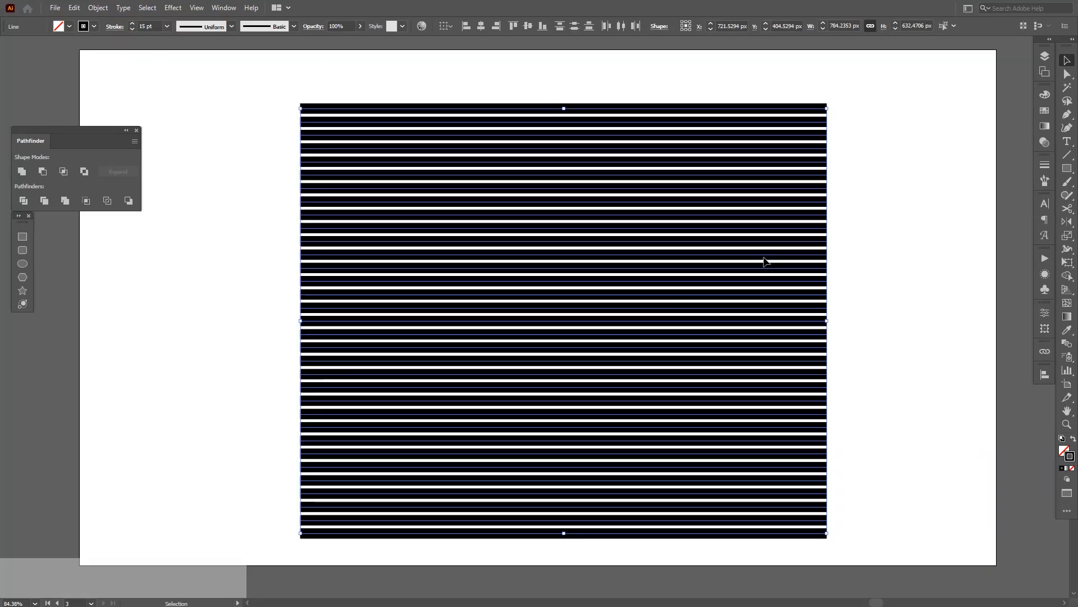
Group all the black lines and duplicate the group.
right_click(765, 261)
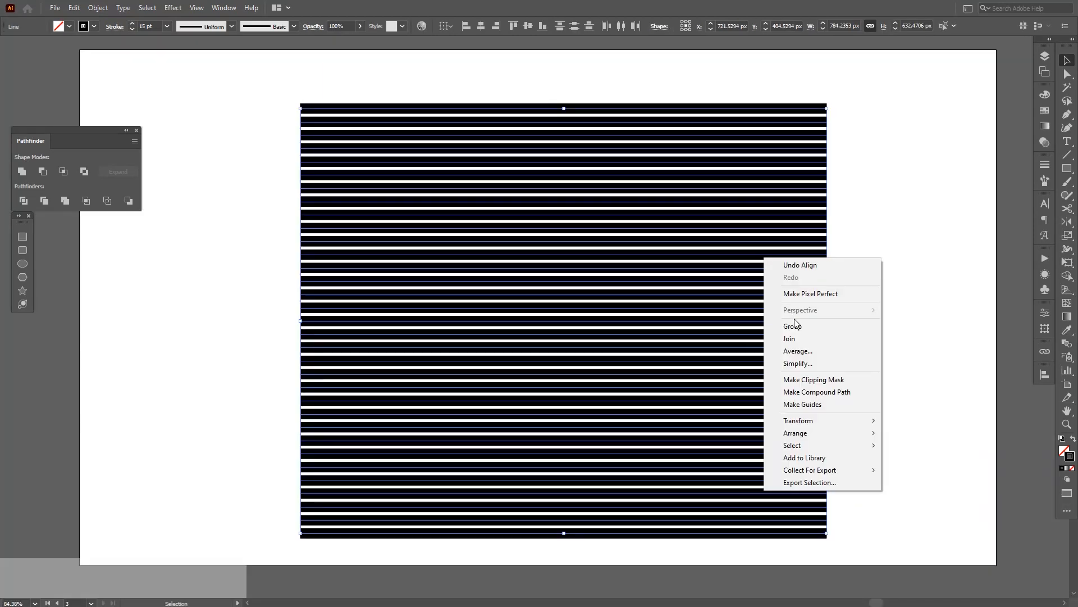
left_click(792, 325)
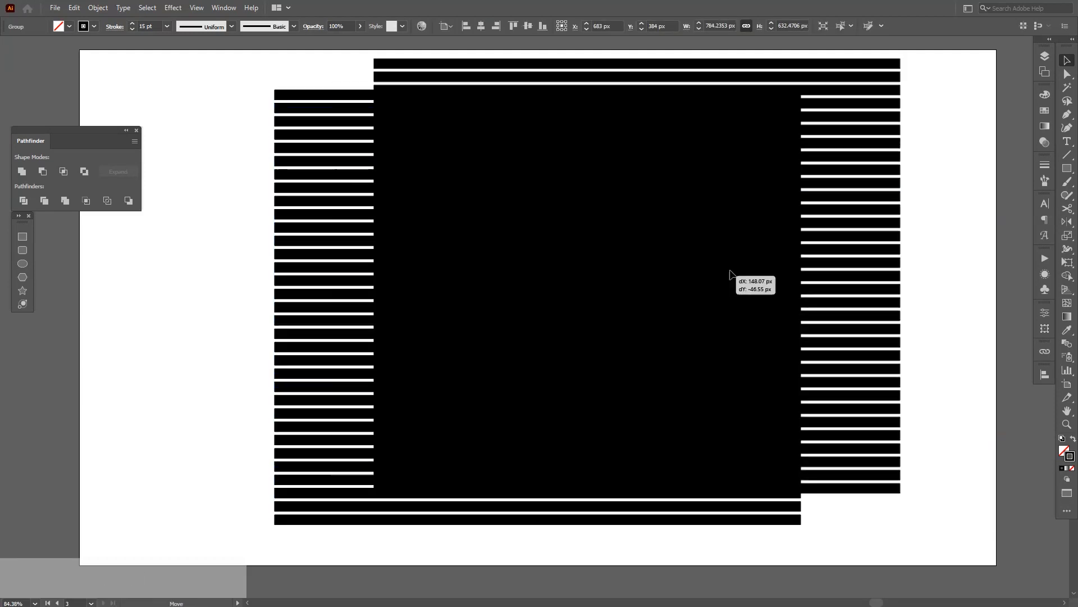
left_click(73, 7)
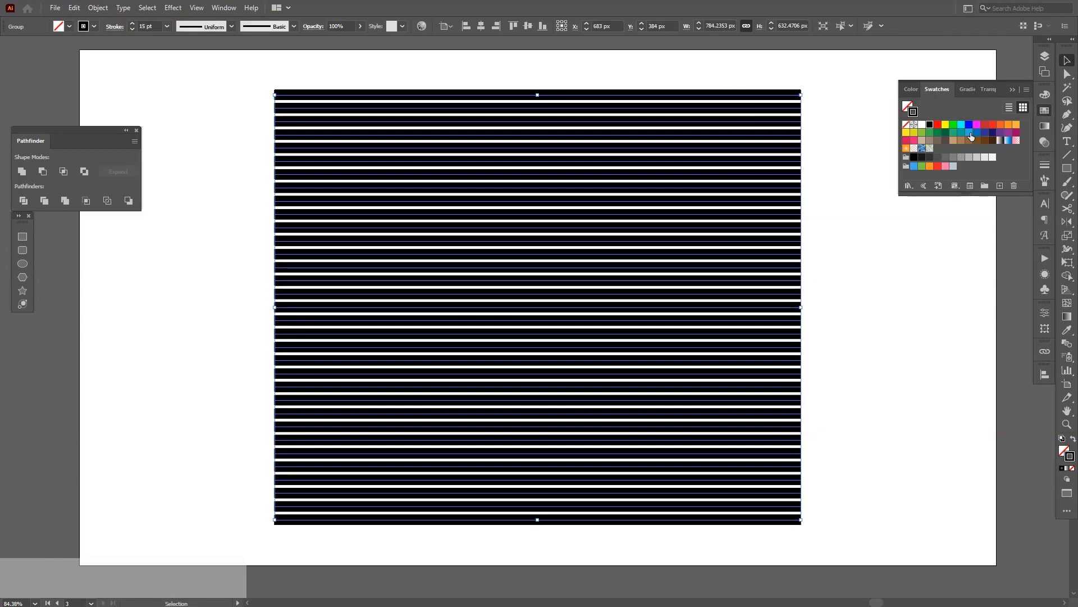
Make the copied lines a thinner blue stroke and send them to the back.
left_click(971, 132)
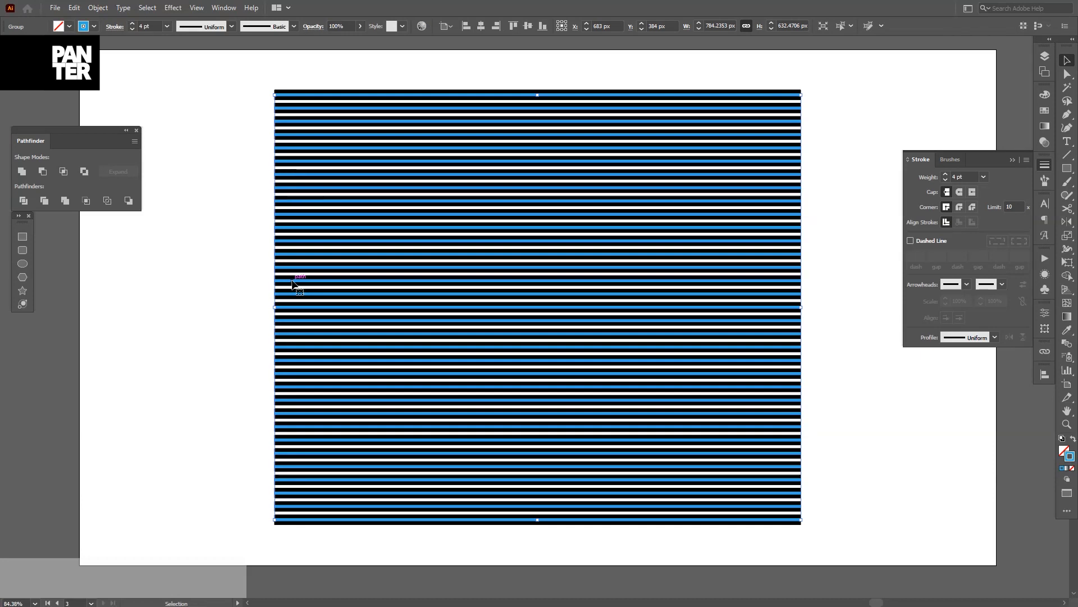
right_click(296, 284)
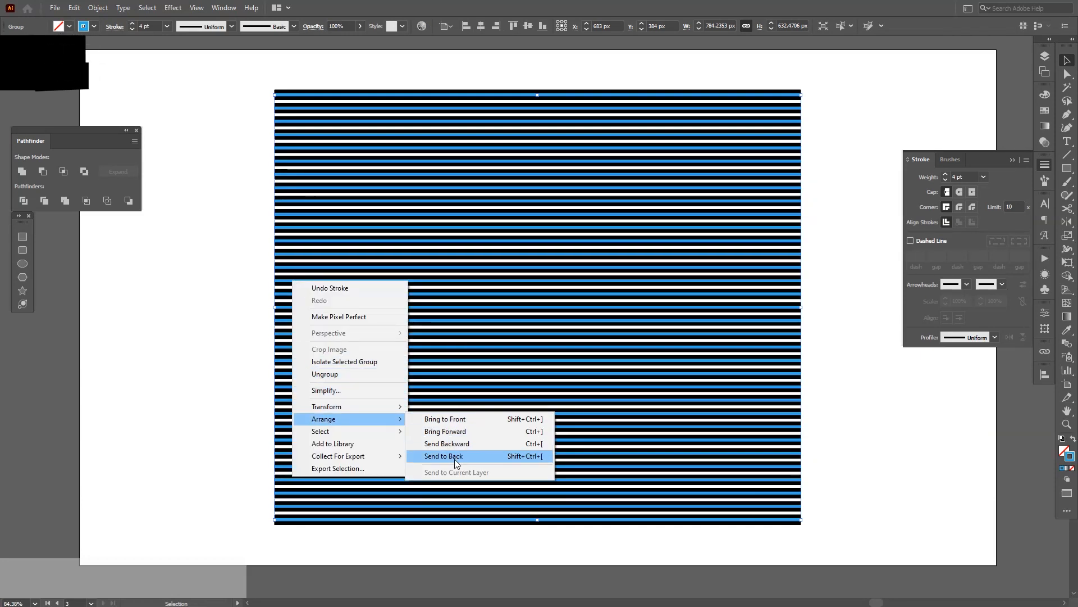
left_click(443, 456)
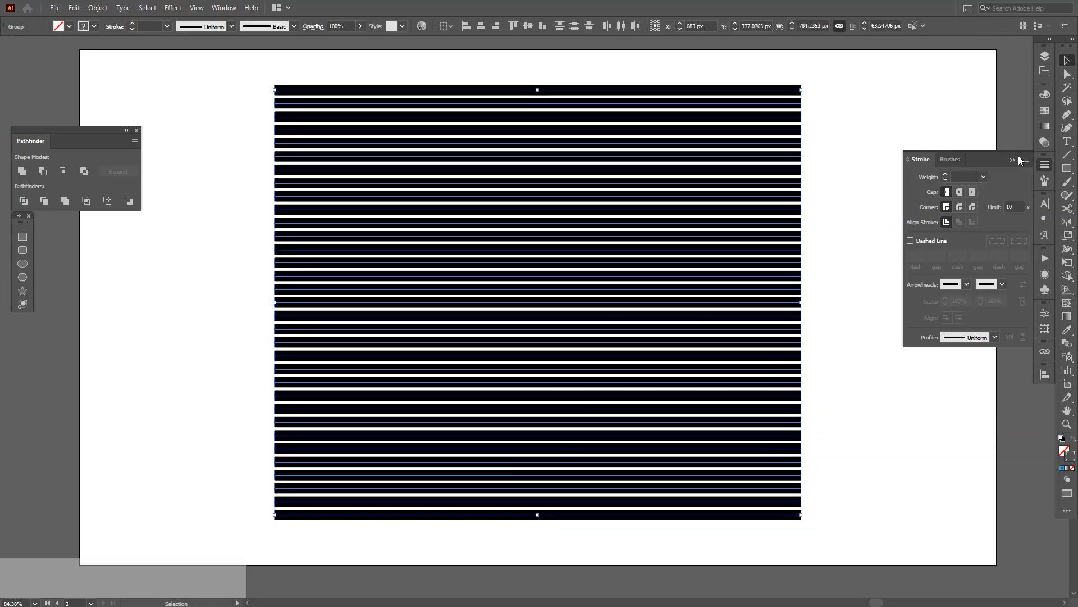
Switch to the Star Tool from the shape tools flyout.
left_click(1068, 168)
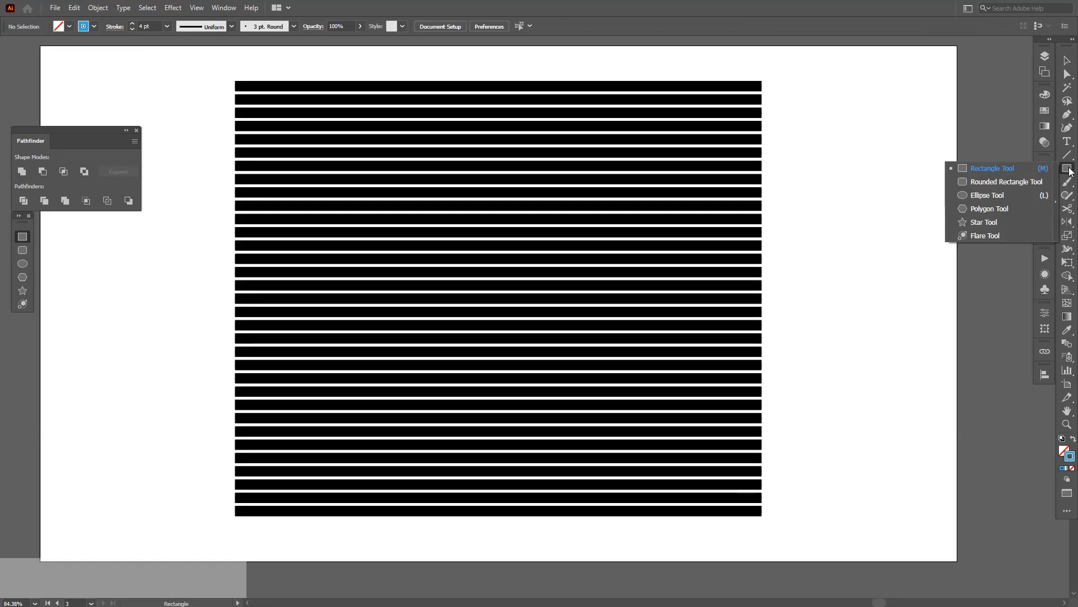
mouse_move(999, 221)
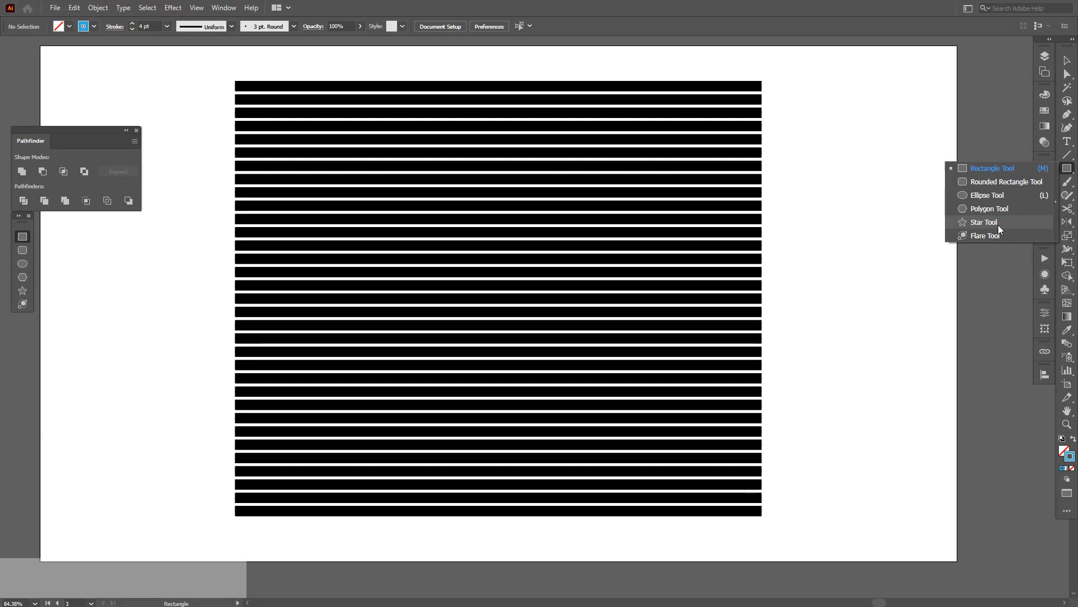
left_click(984, 221)
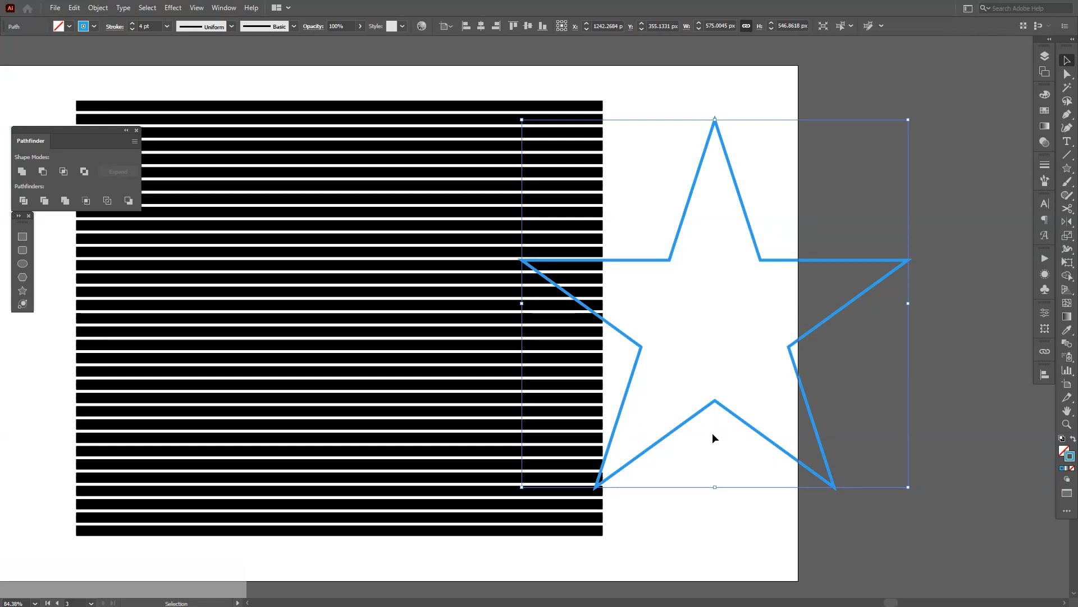
mouse_move(731, 413)
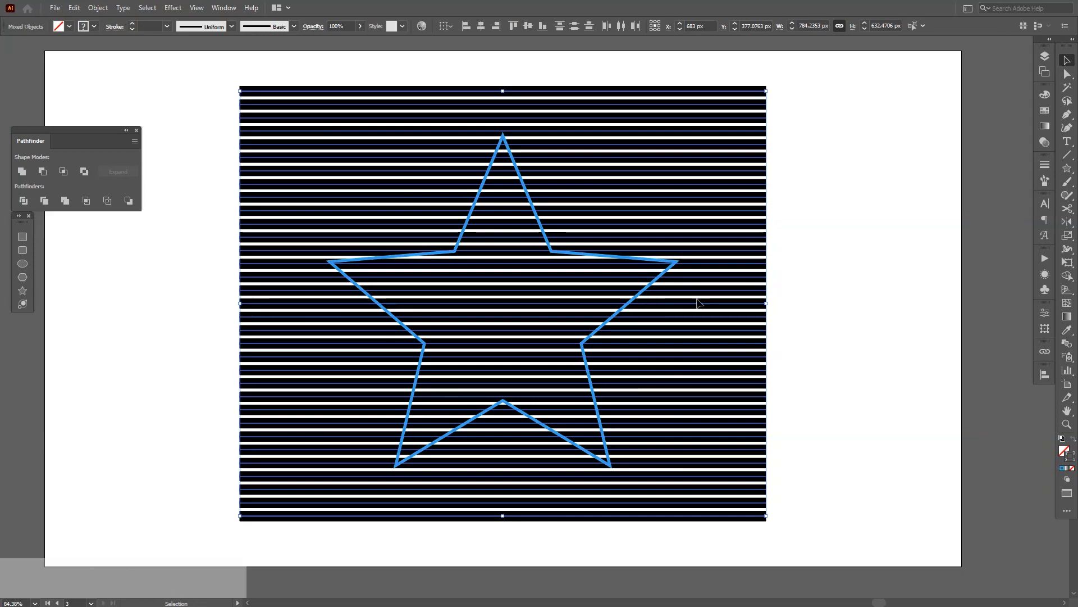
Alt-click with the Shape Builder Tool to remove black line segments outside the star.
left_click(1045, 289)
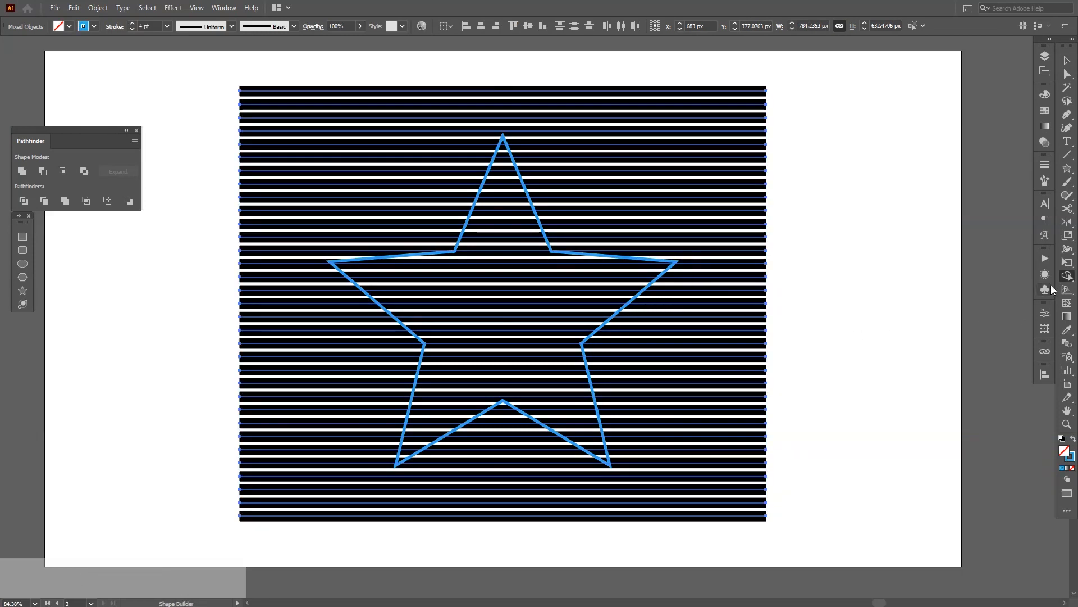
mouse_move(1018, 281)
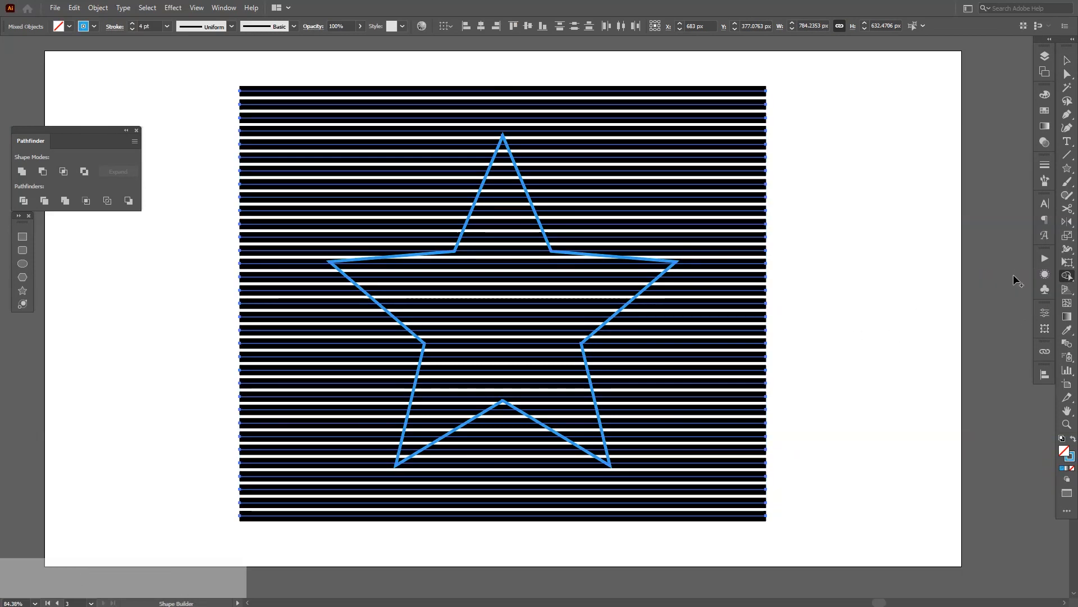
key("shift+alt")
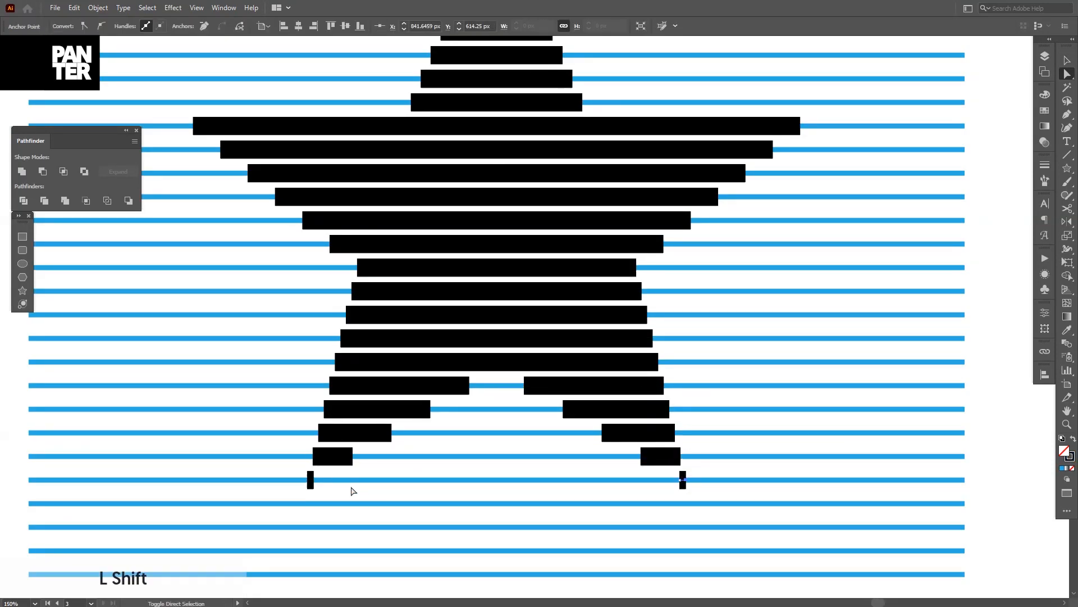
left_click(1068, 74)
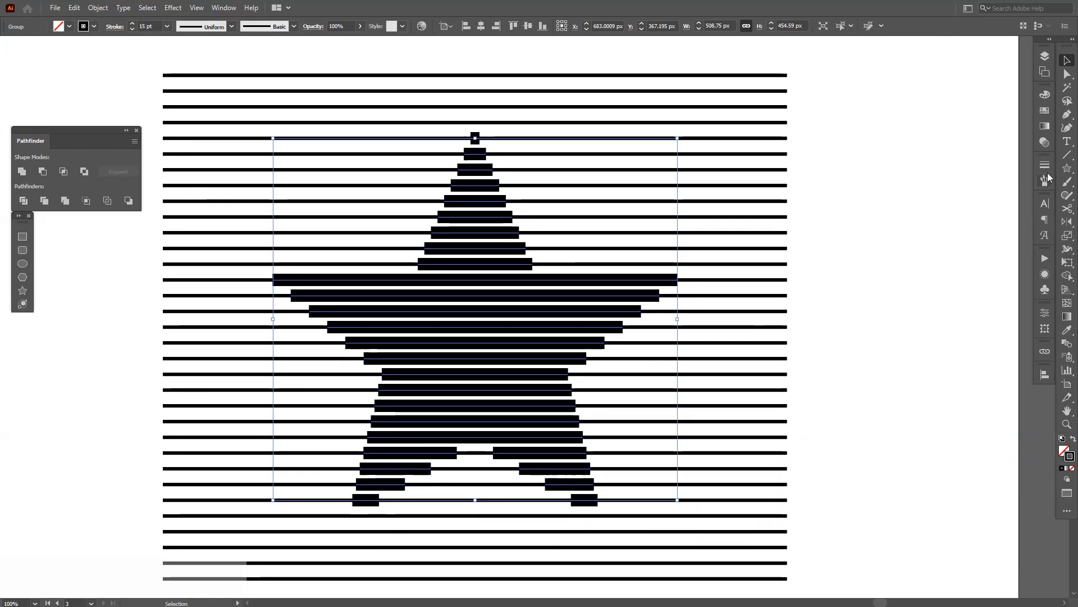
Apply the elliptical width profile to the star stripes in the Stroke panel.
left_click(1044, 180)
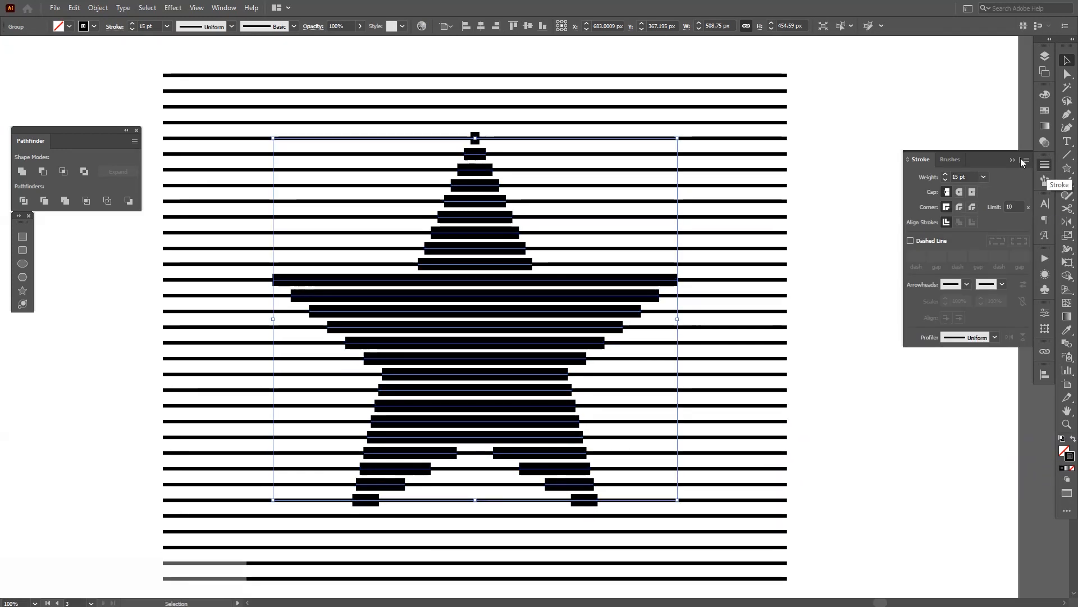
left_click(223, 8)
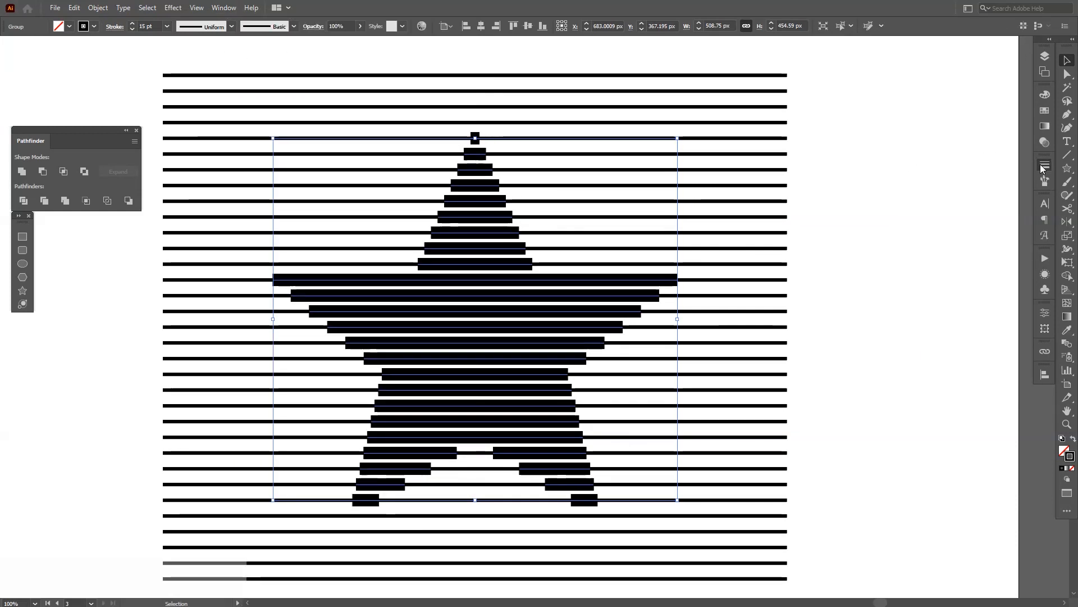
left_click(1044, 165)
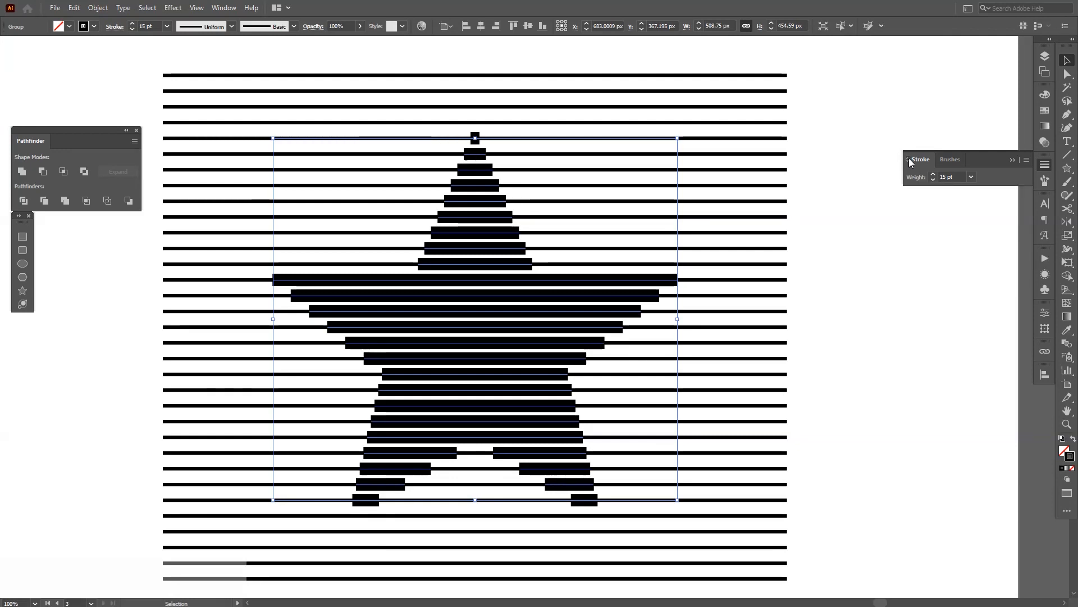
left_click(1012, 159)
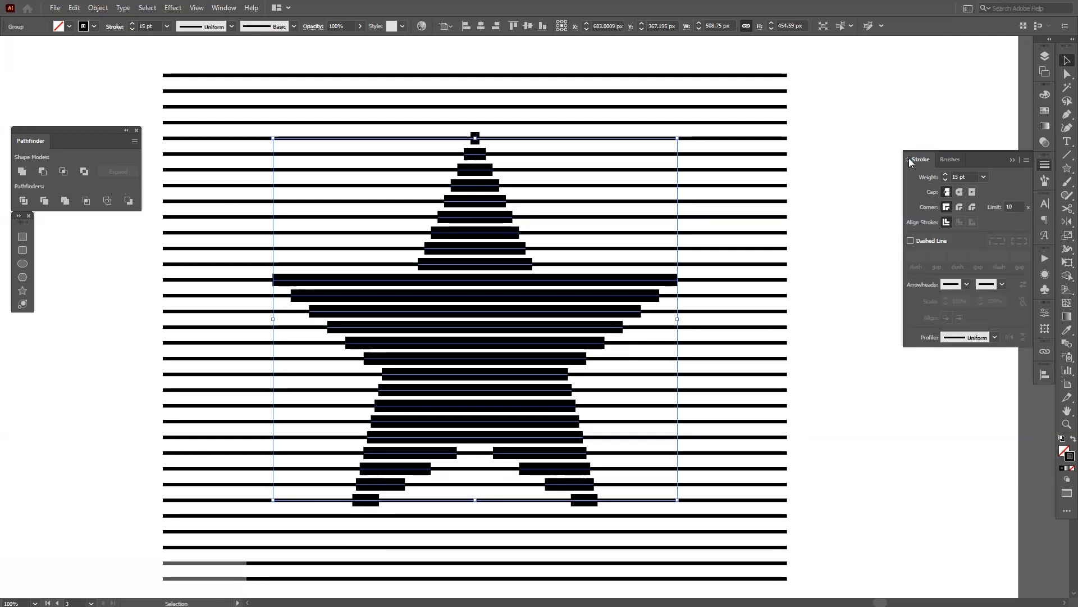
left_click(993, 337)
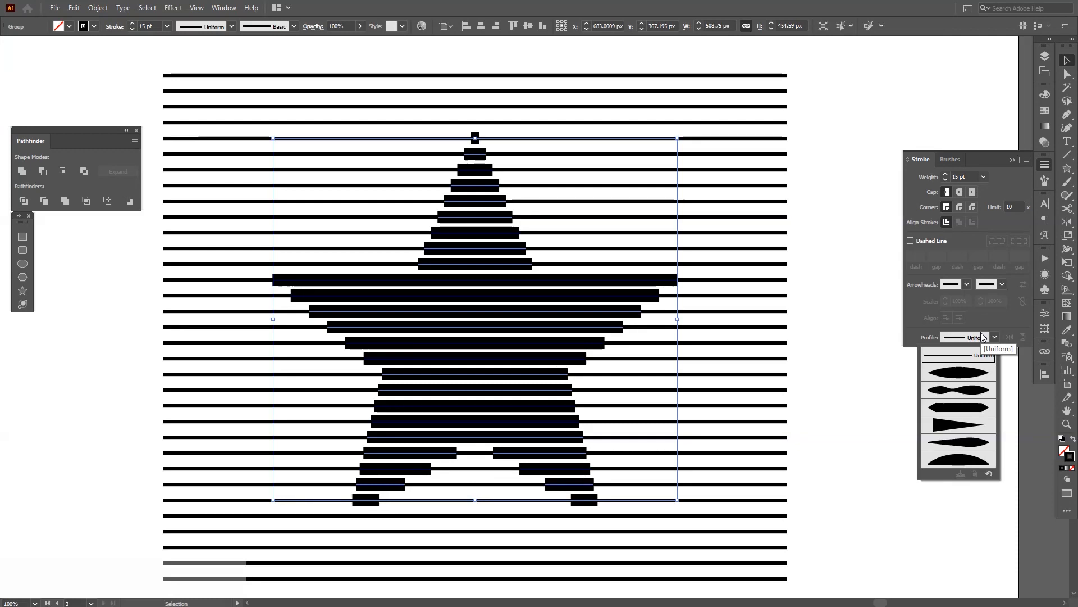
left_click(958, 372)
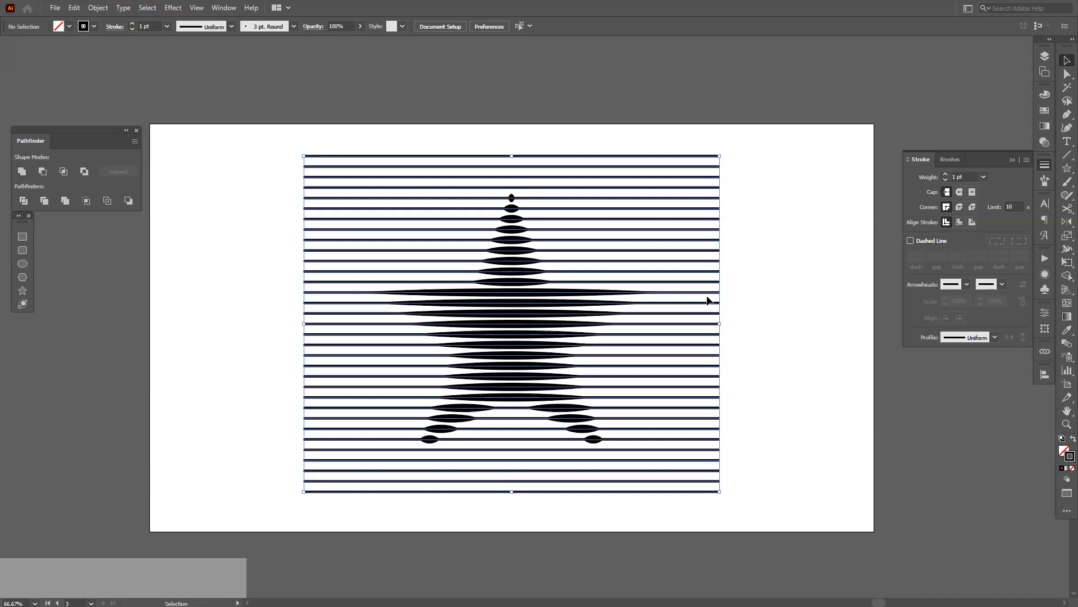
Give the thin background line group the triangular width profile and zoom out.
left_click(511, 324)
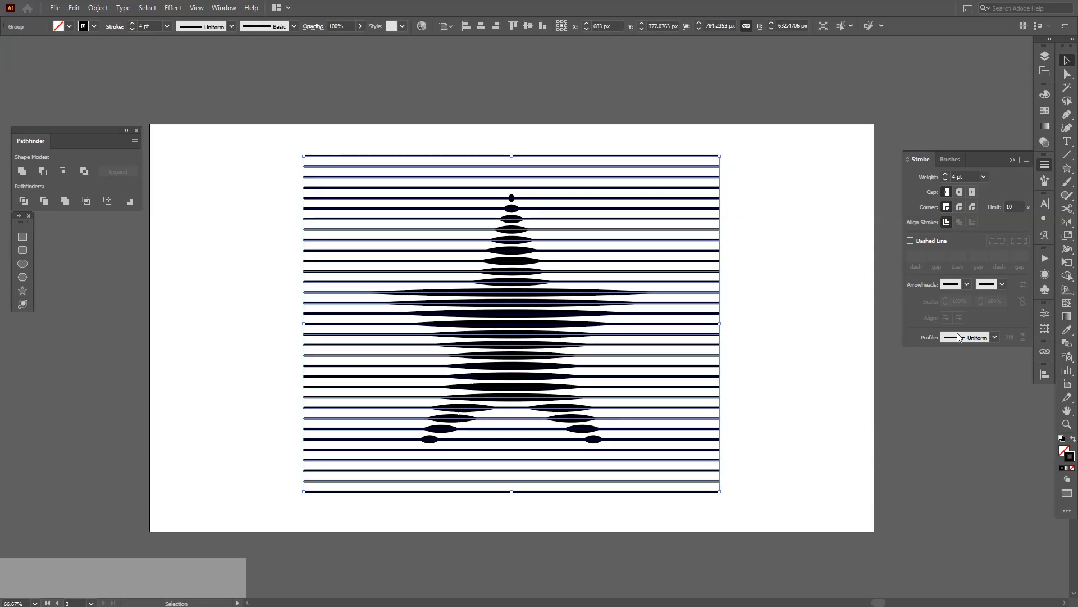
left_click(994, 337)
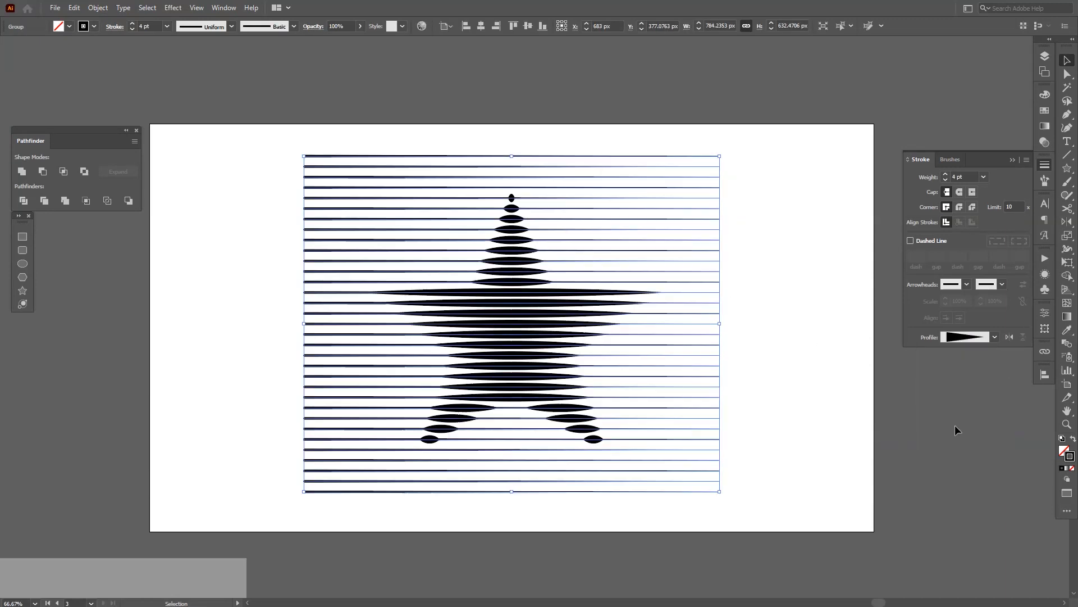
key("space")
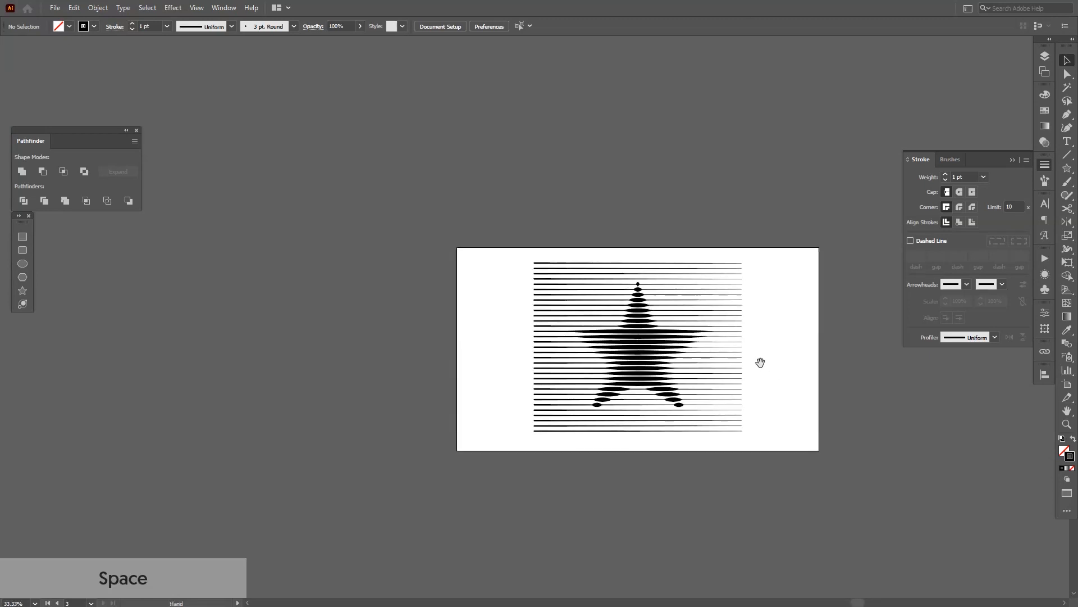